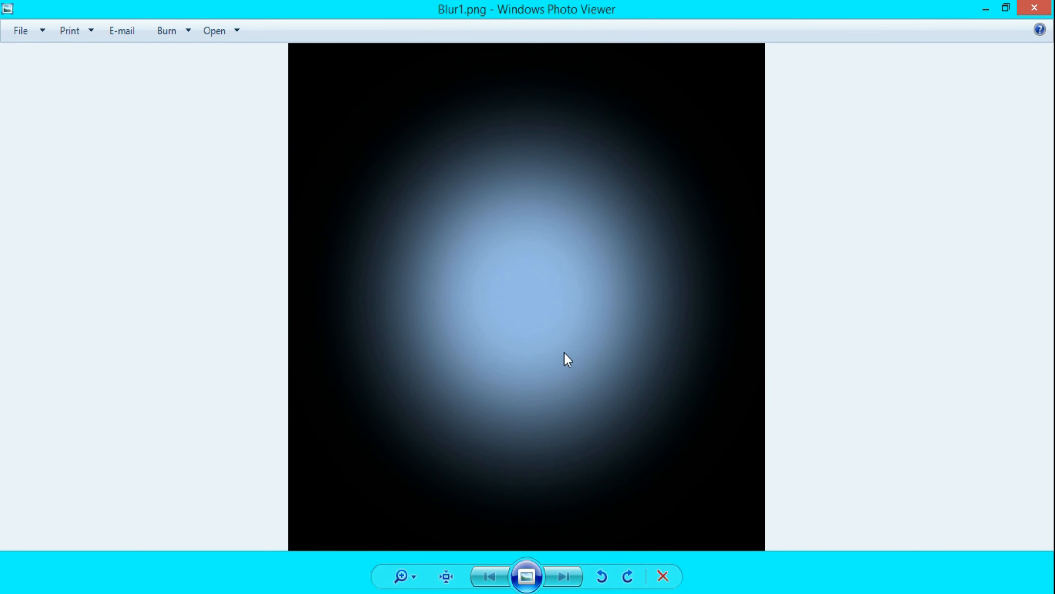
mouse_move(693, 417)
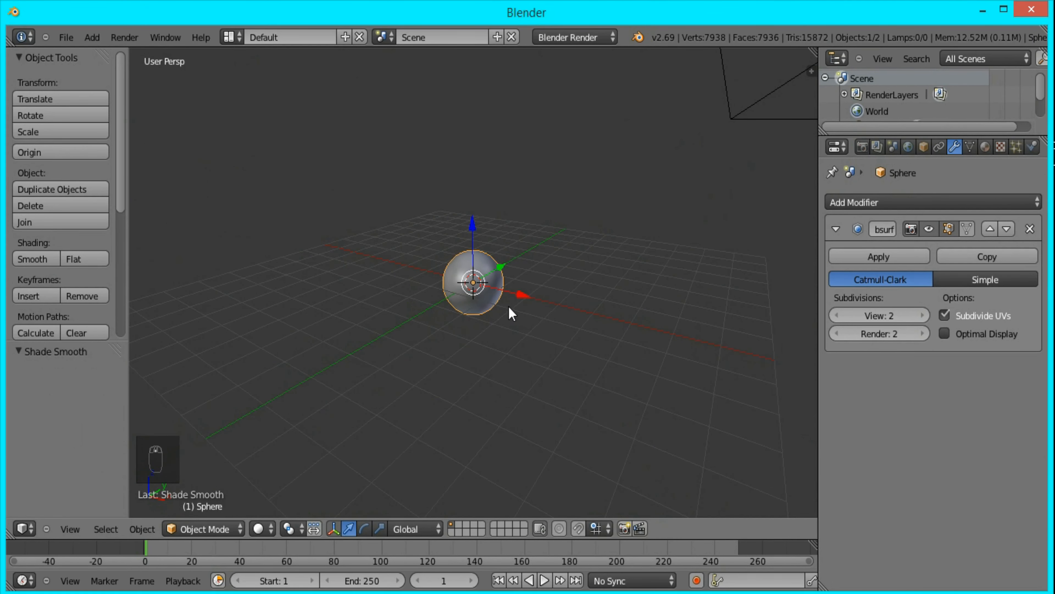
- Switch to front orthographic view to check the smooth-shaded, subdivided sphere
key(NUMPAD_1)
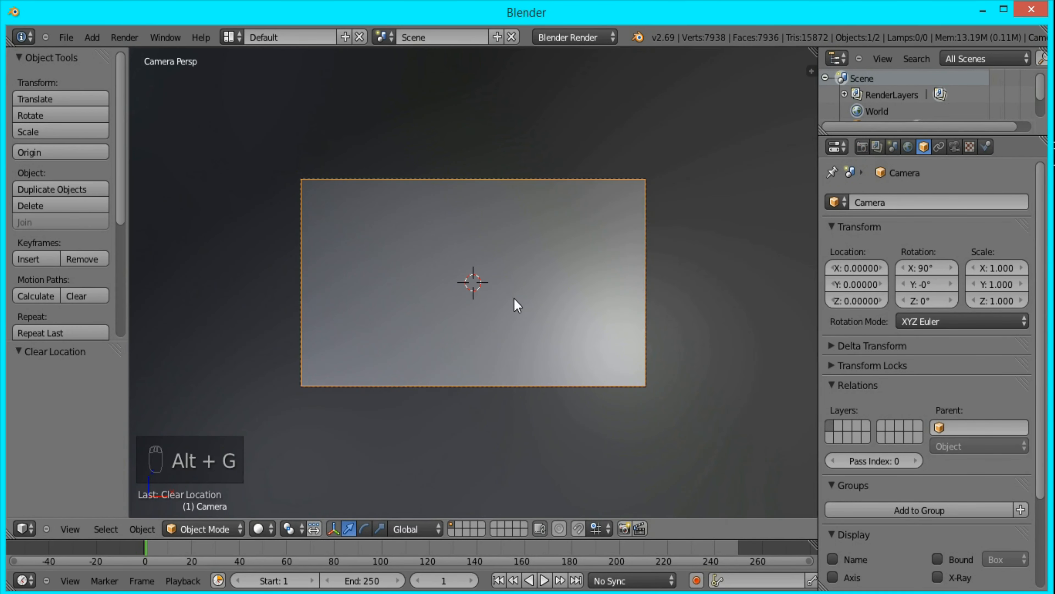
- Show the Render properties with the scene's dimension settings
click(862, 147)
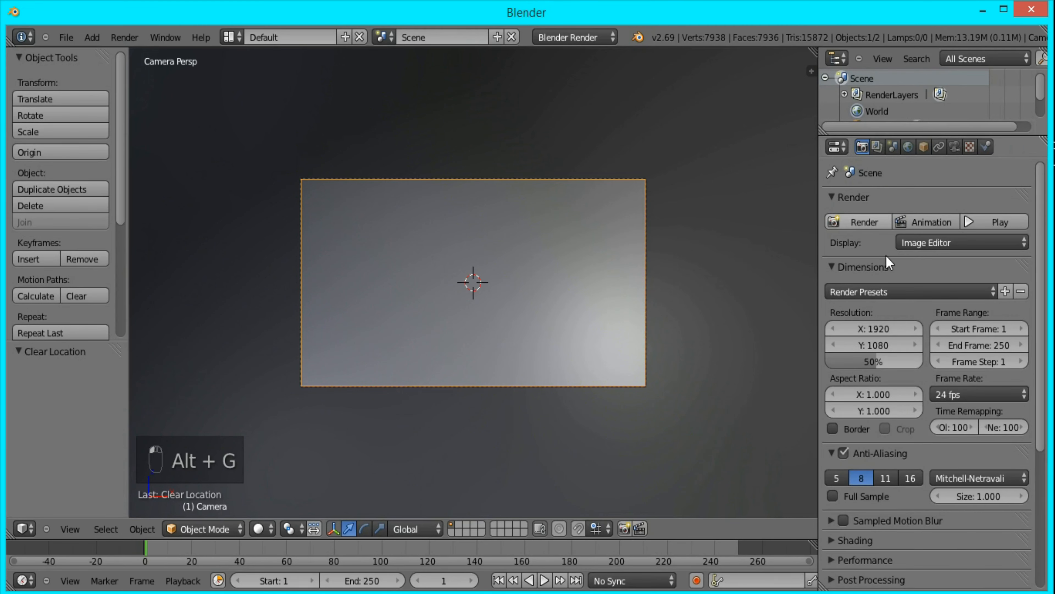
click(872, 345)
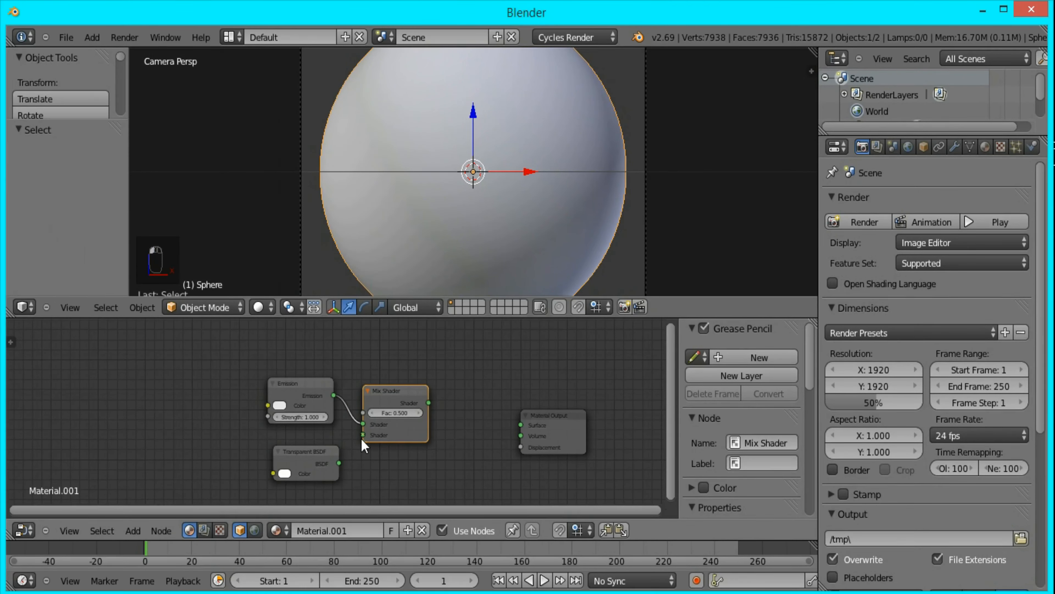
- Wire the Transparent BSDF output into the Mix Shader beside Emission
drag(429, 403, 521, 425)
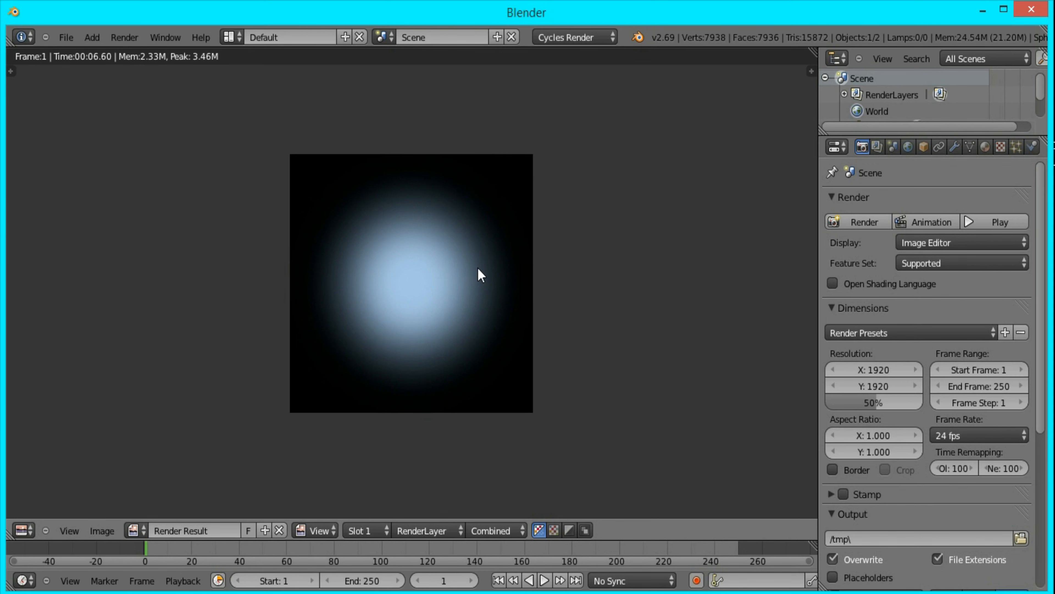
mouse_move(481, 274)
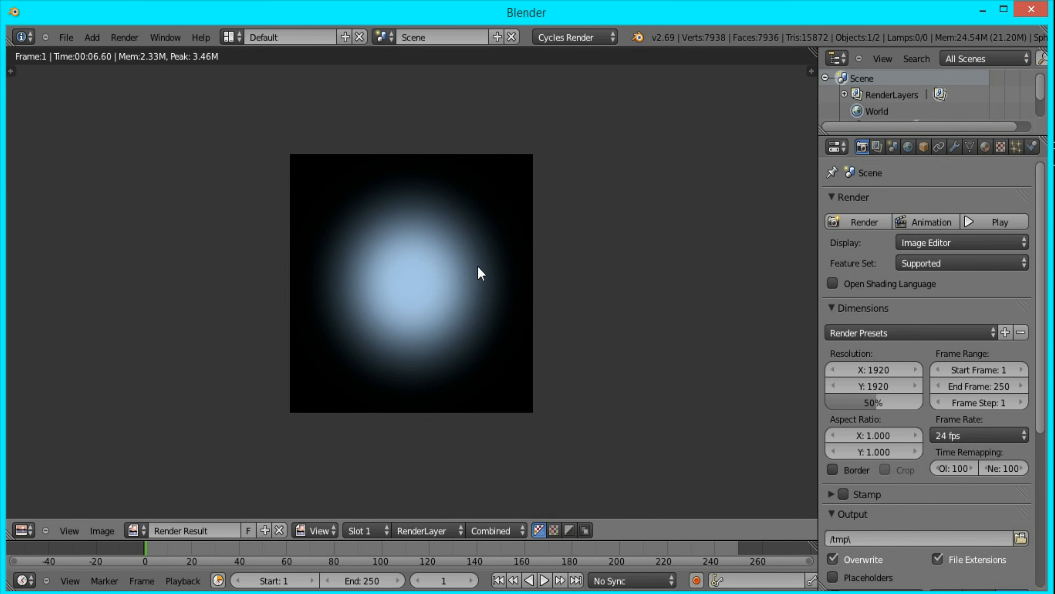